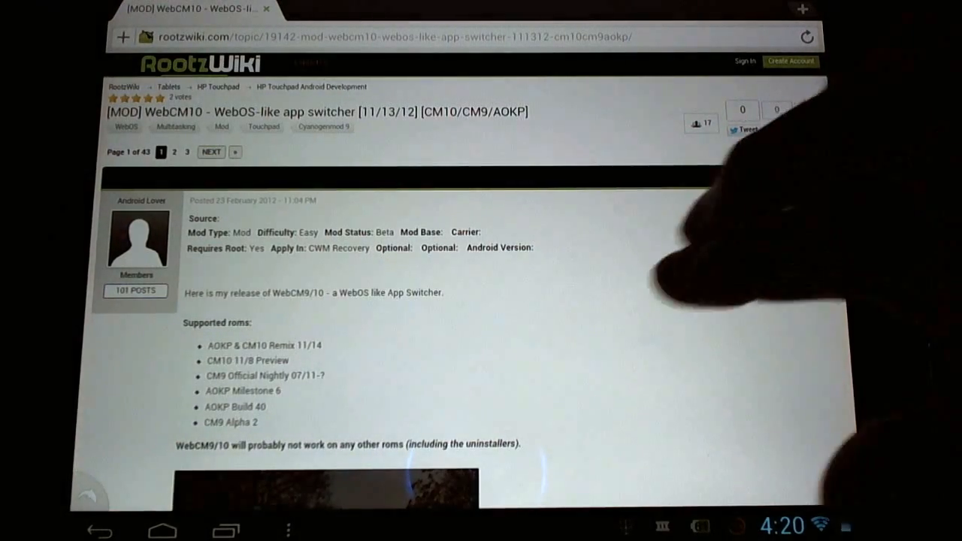
Step: Scroll the WebCM10 thread past the supported ROMs and screenshot to the Downloads list
scroll("down", 3)
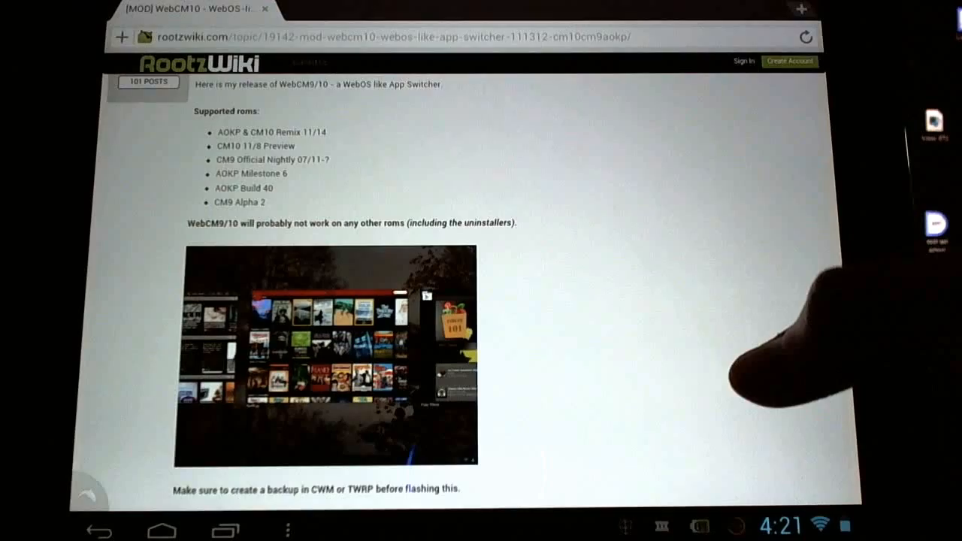
scroll("down", 3)
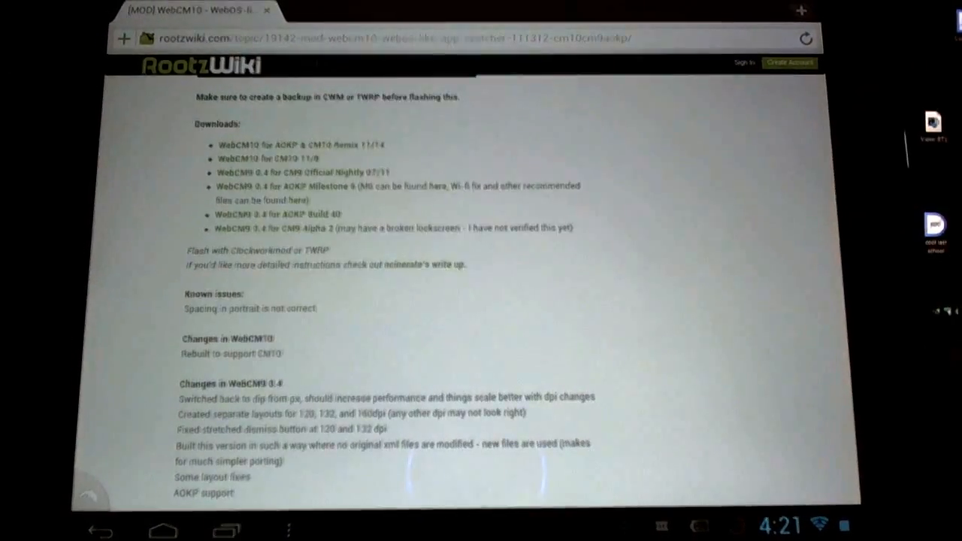
scroll("down", 3)
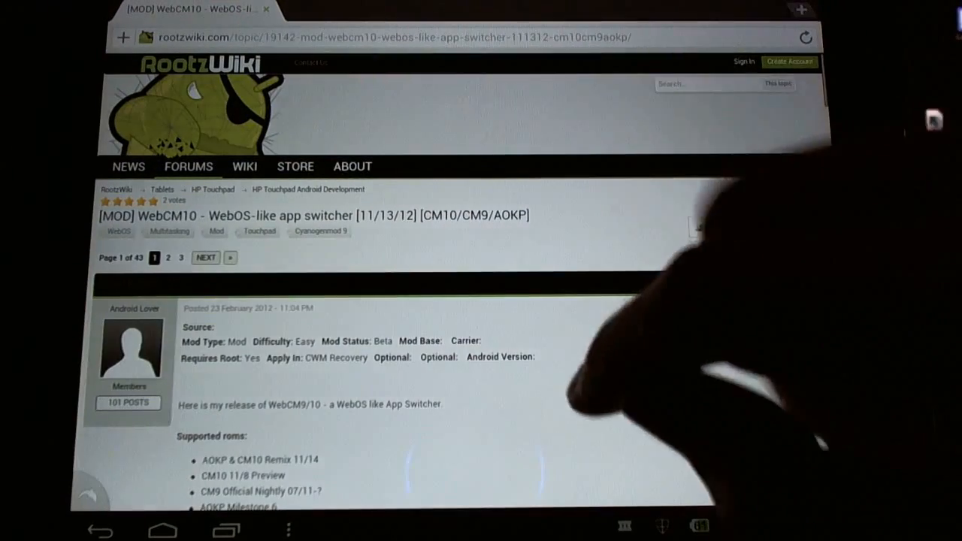
Step: Scroll further down the WebCM10 post before leaving the browser
scroll("down", 3)
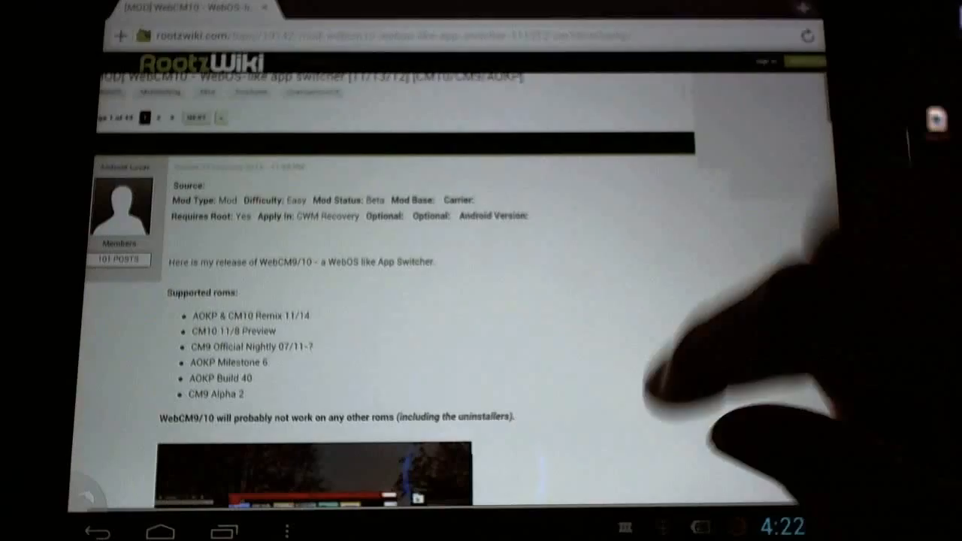
scroll("down", 3)
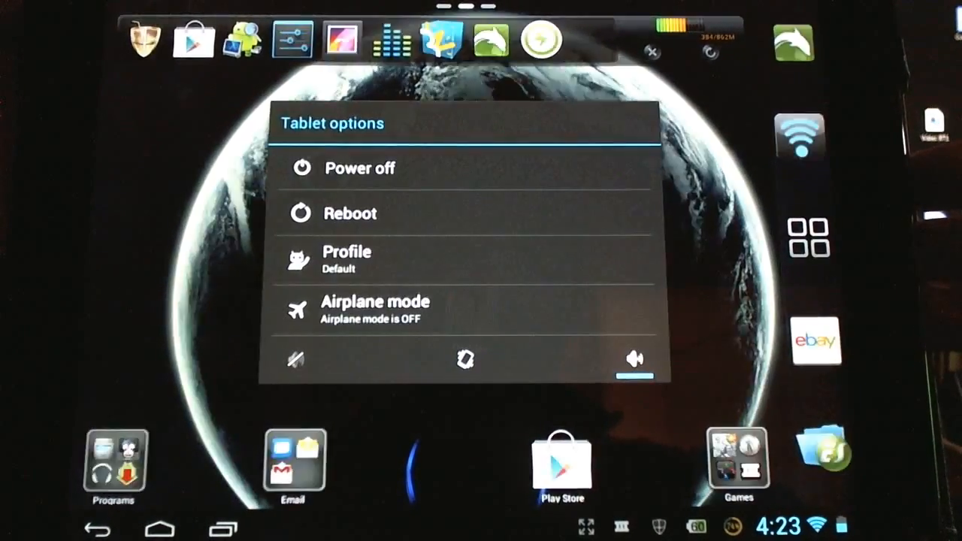
Step: Reboot the tablet into Recovery from the Tablet options menu
left_click(349, 214)
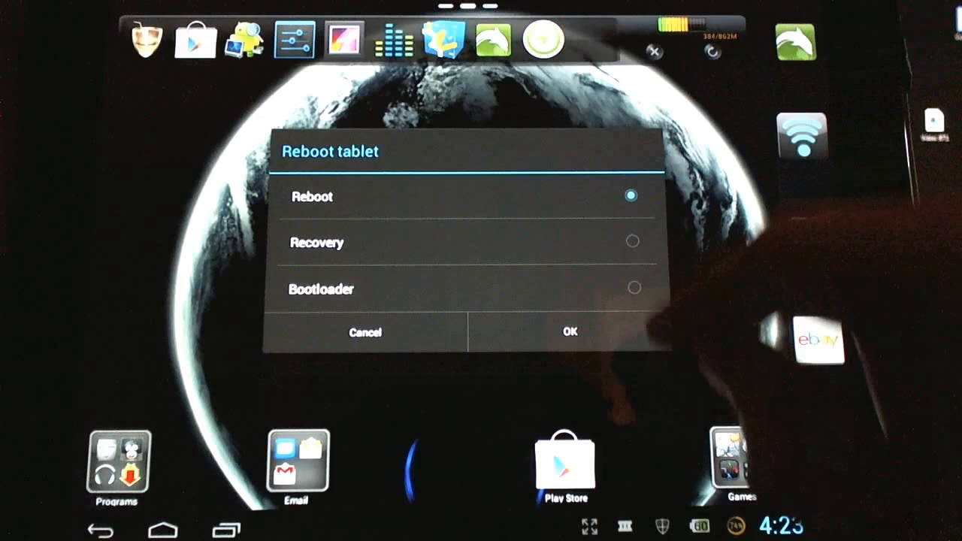
left_click(568, 332)
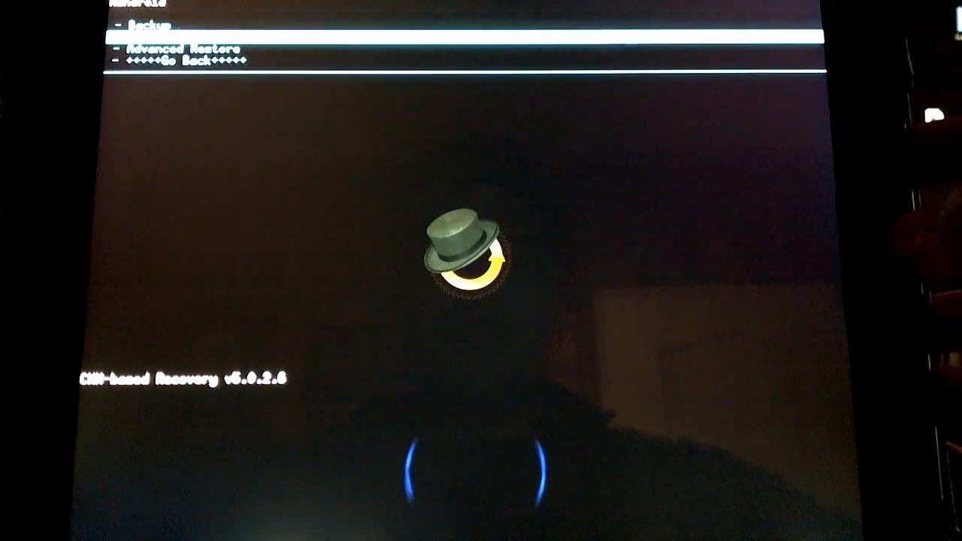
Step: Choose Go Back in the backup and restore submenu to reach the main menu
left_click(188, 44)
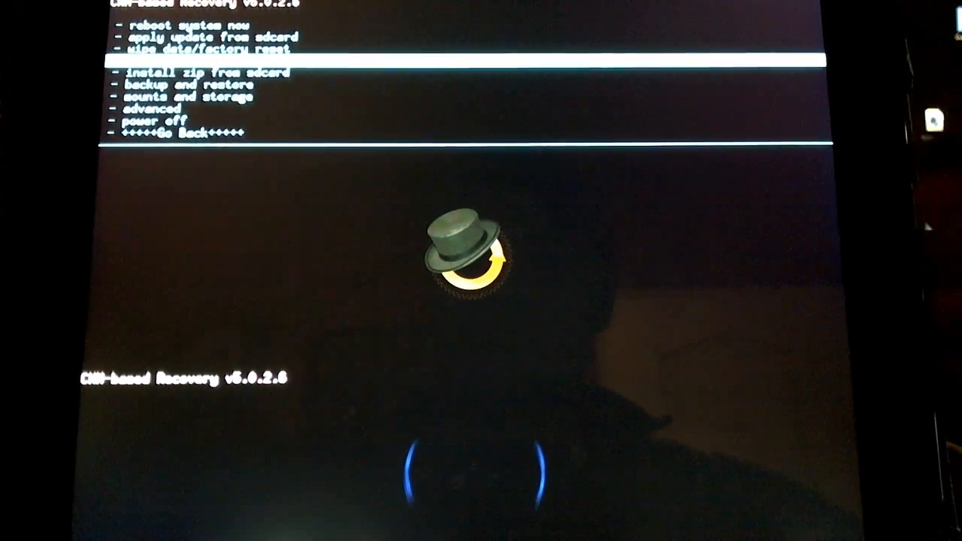
Step: Start installing the WebCM10 zip by choosing a zip from the SD card
key("Down")
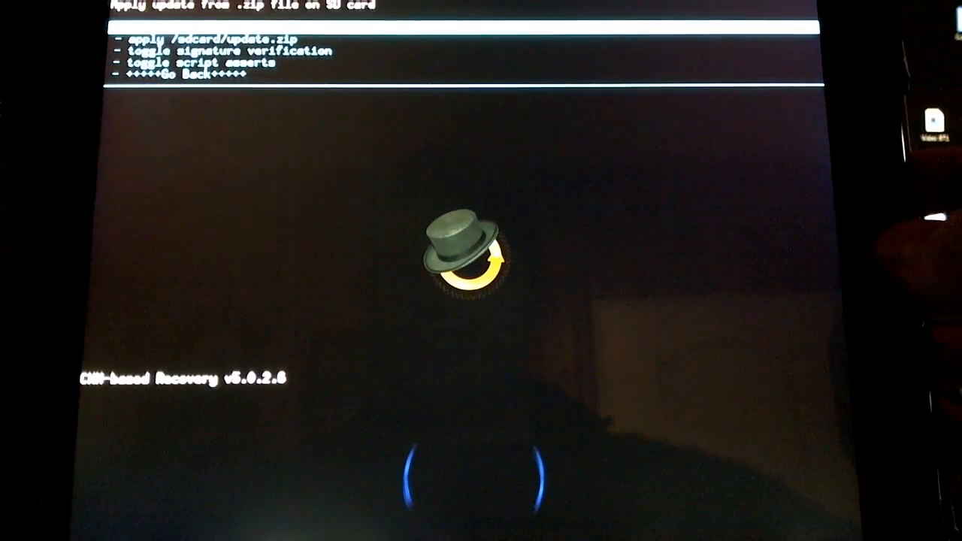
left_click(214, 38)
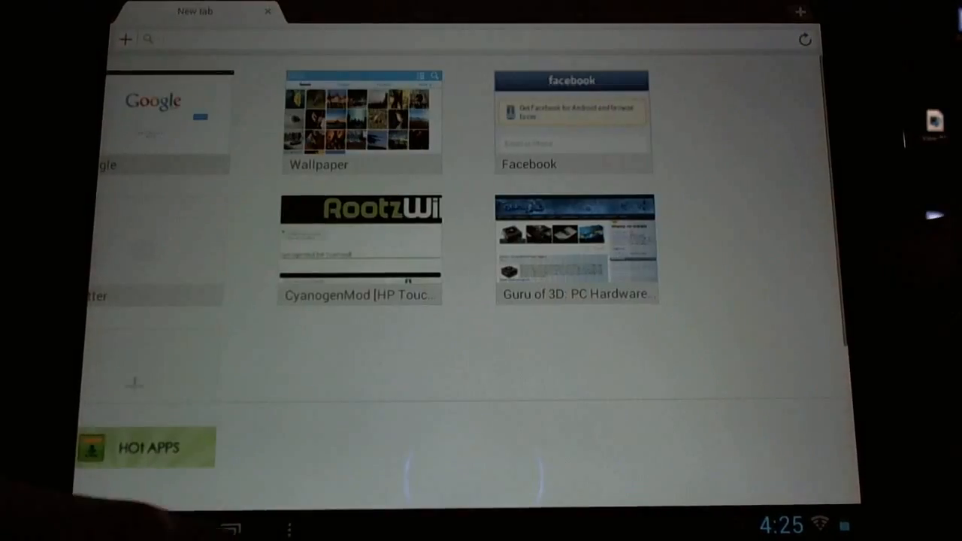
Step: Return home and open the WebCM10 card switcher showing Cool Tool and the browser
left_click(226, 529)
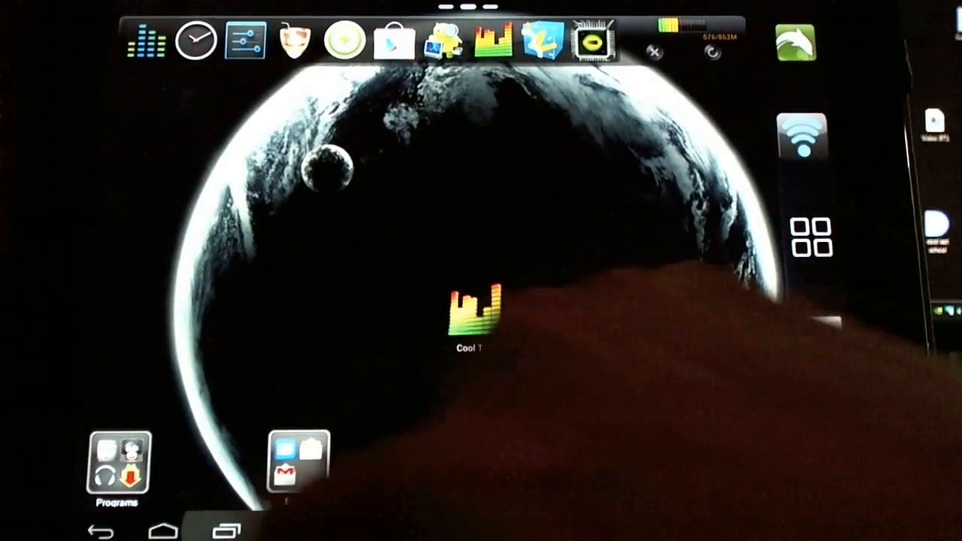
left_click(473, 312)
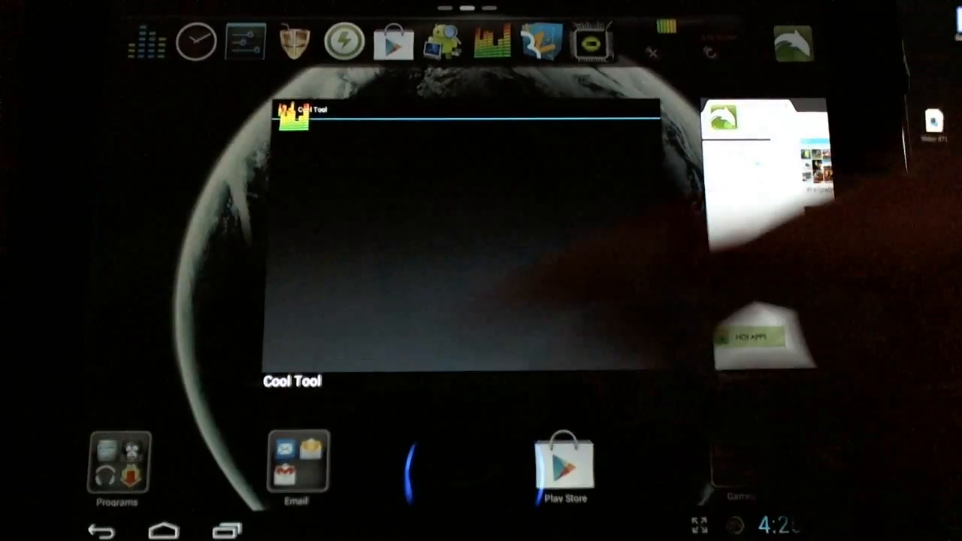